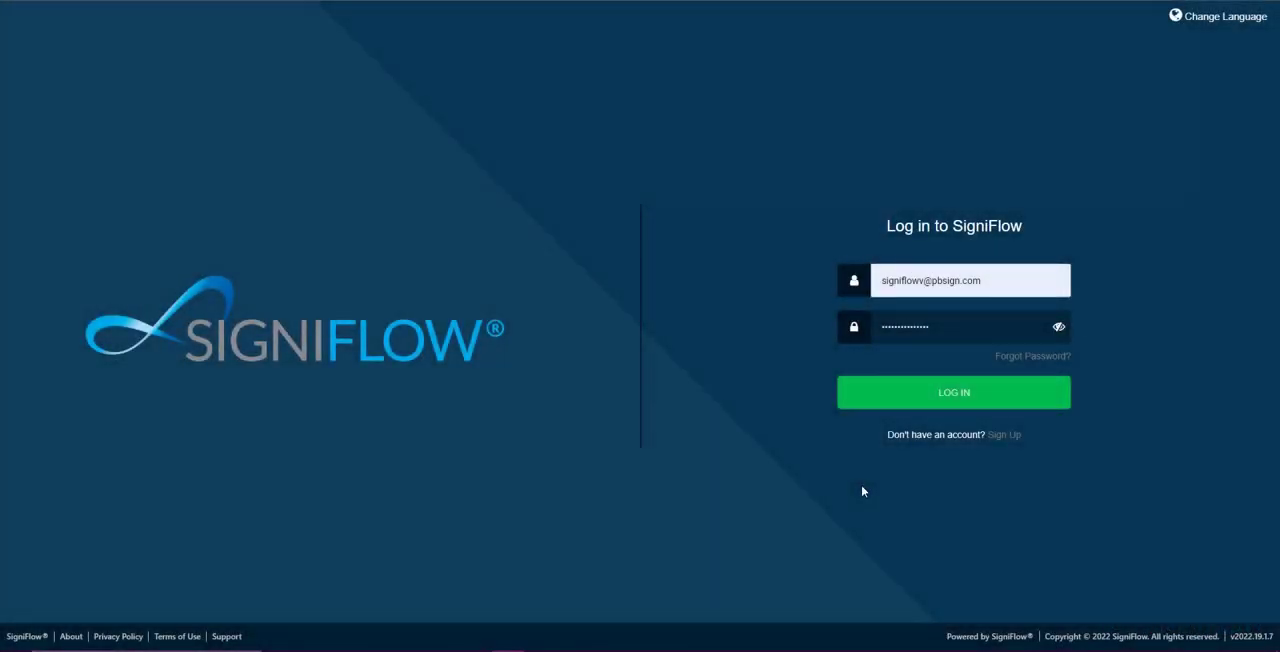
{"action": "mouse_move", "coordinate": [952, 396]}
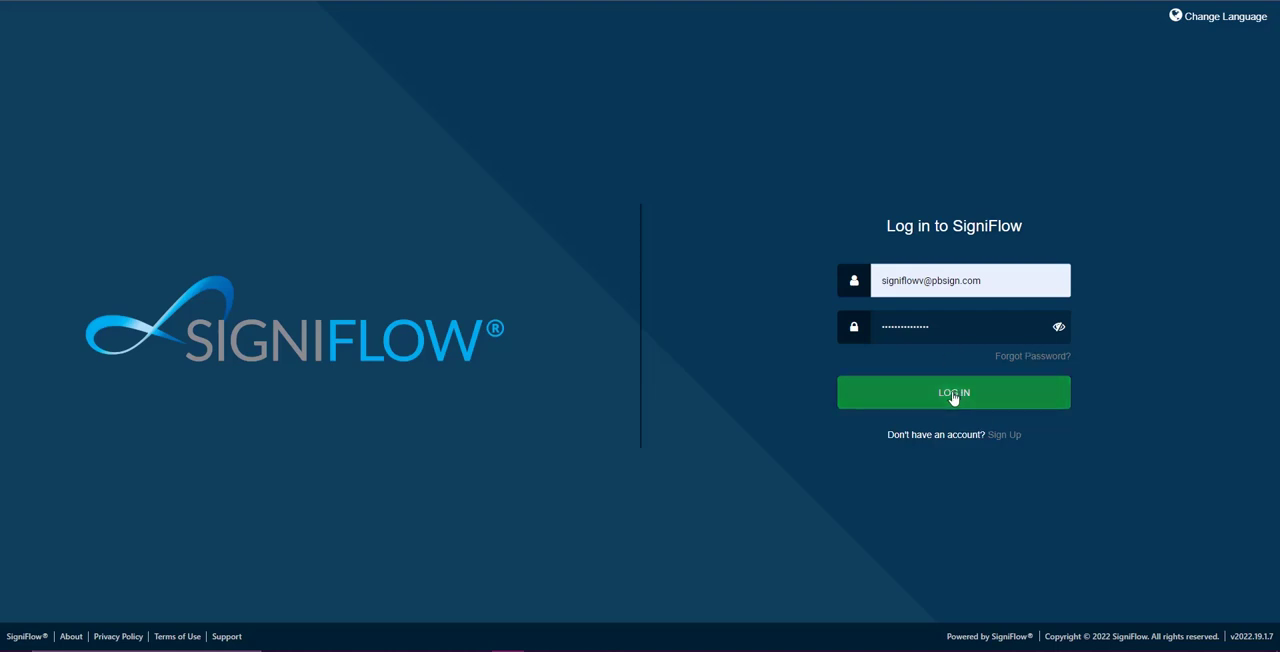
Step: Submit the pre-filled credentials via LOG IN to reach the dashboard overview
{"action": "left_click", "coordinate": [952, 392]}
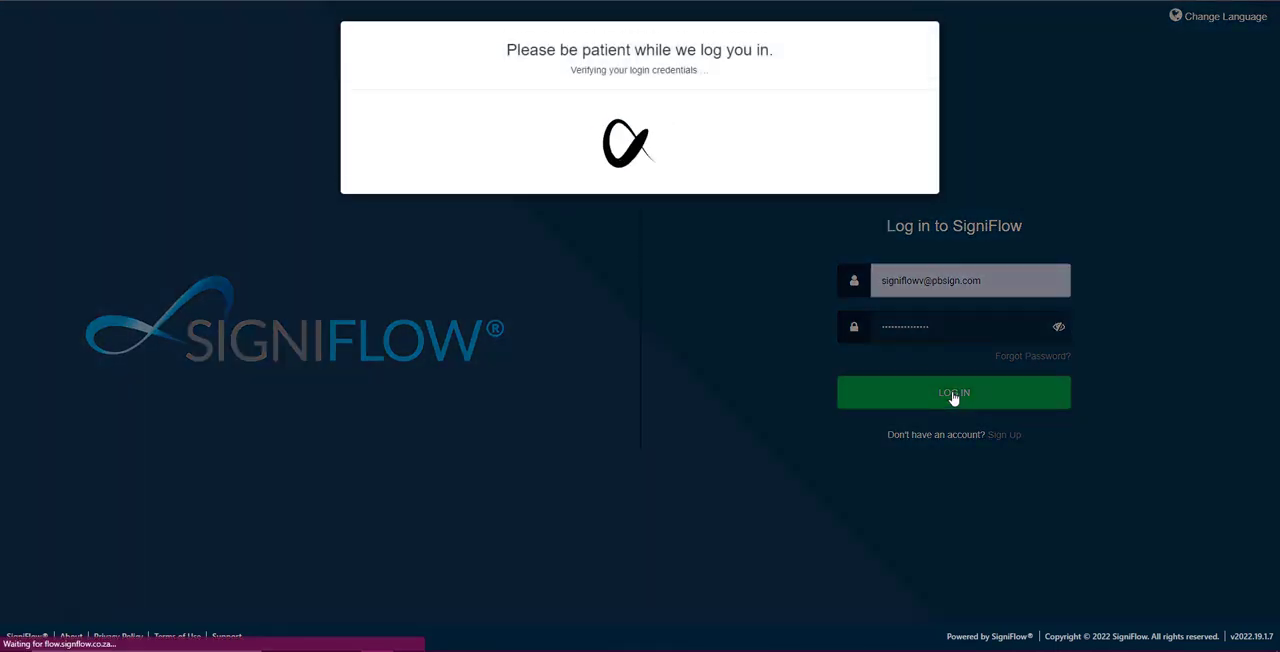
{"action": "left_click", "coordinate": [952, 392]}
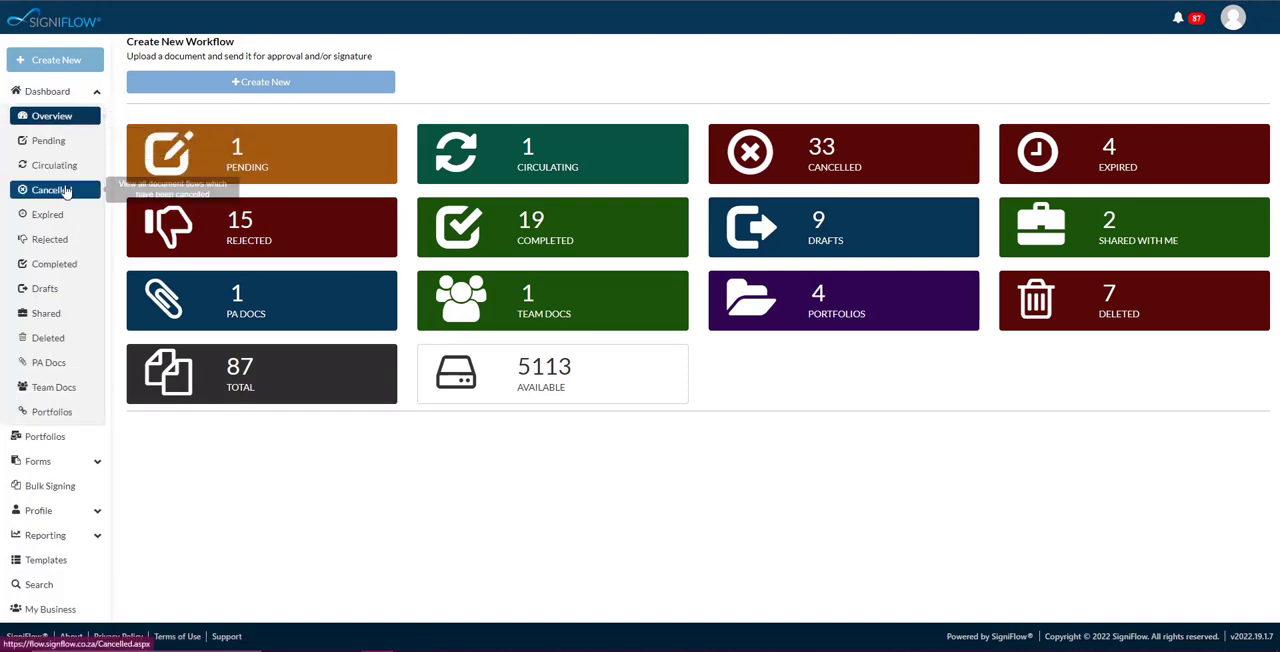
{"action": "mouse_move", "coordinate": [64, 304]}
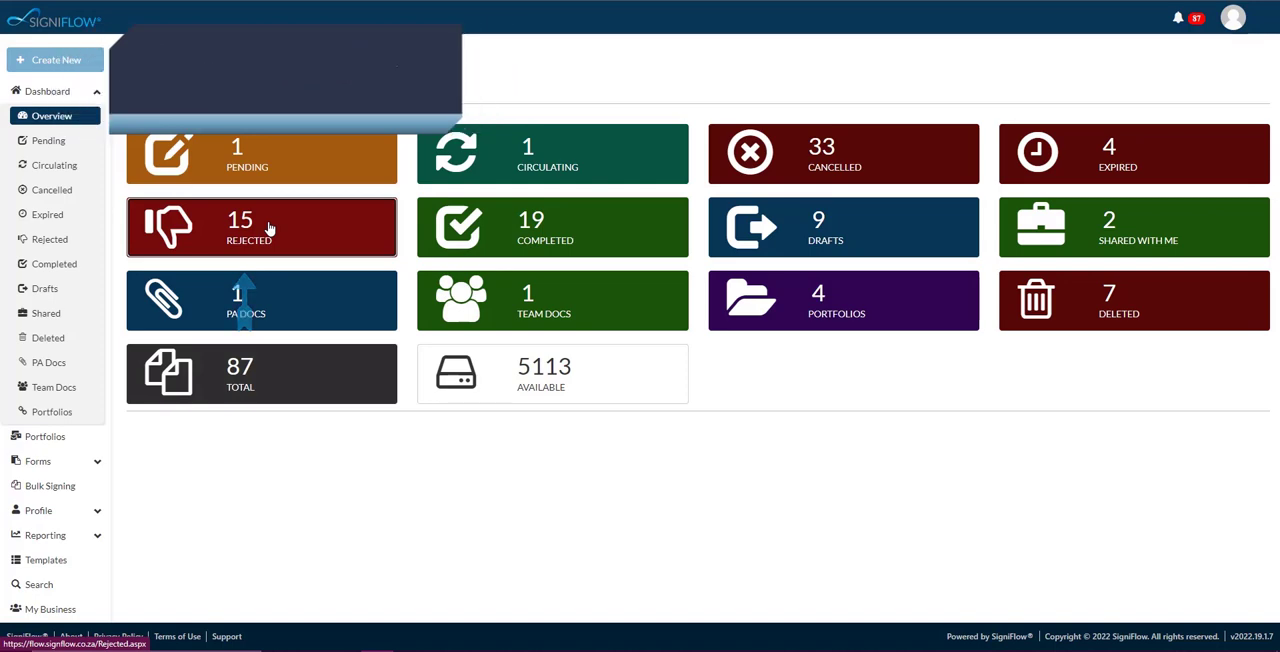
Step: Enter the Rejected tile's basket and keep 10 entries per page (1–10 of 15)
{"action": "left_click", "coordinate": [260, 228]}
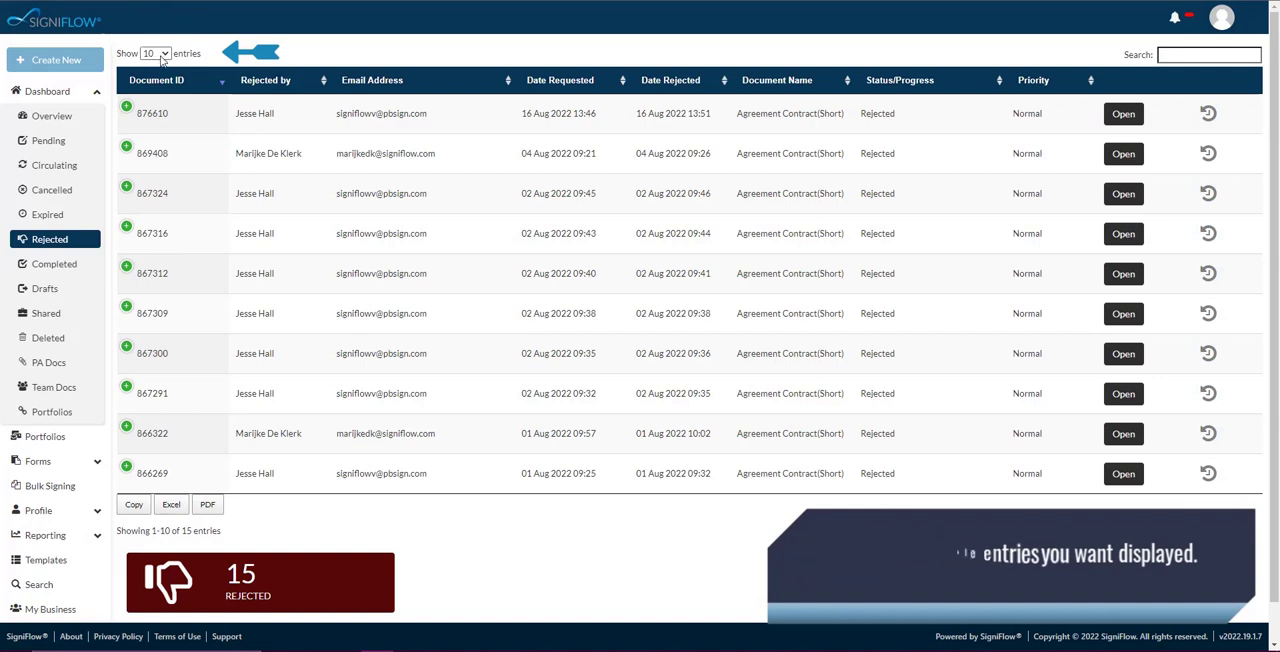
{"action": "left_click", "coordinate": [156, 52]}
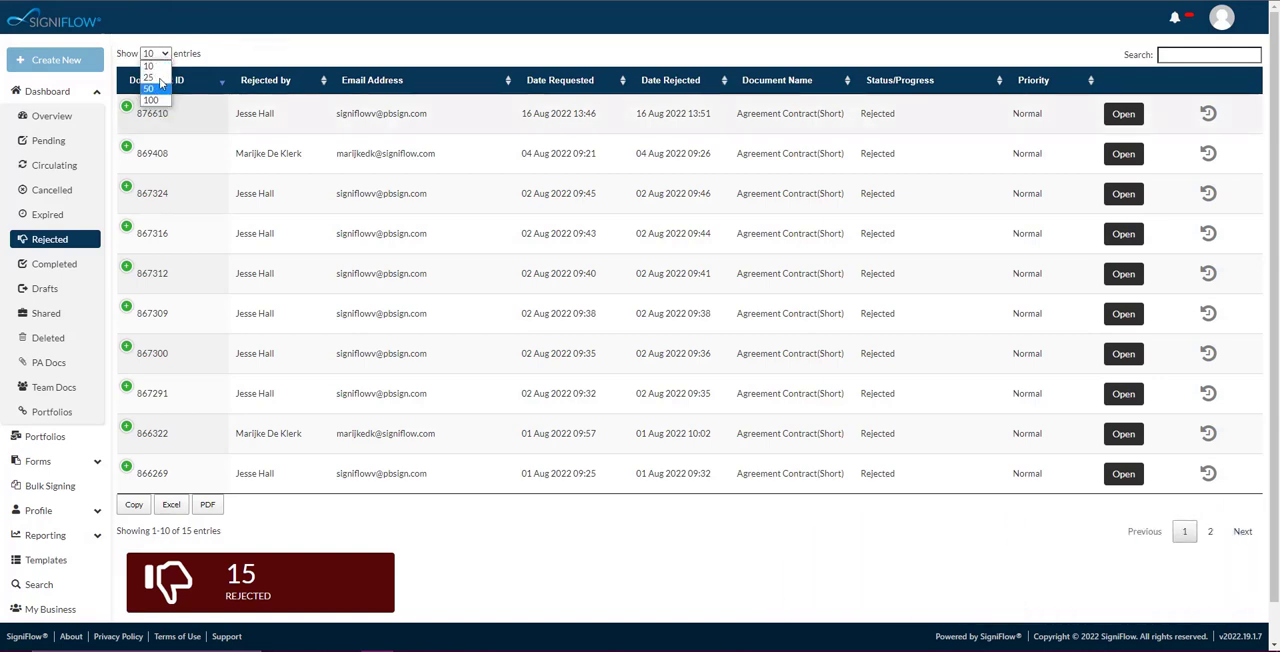
{"action": "left_click", "coordinate": [148, 52]}
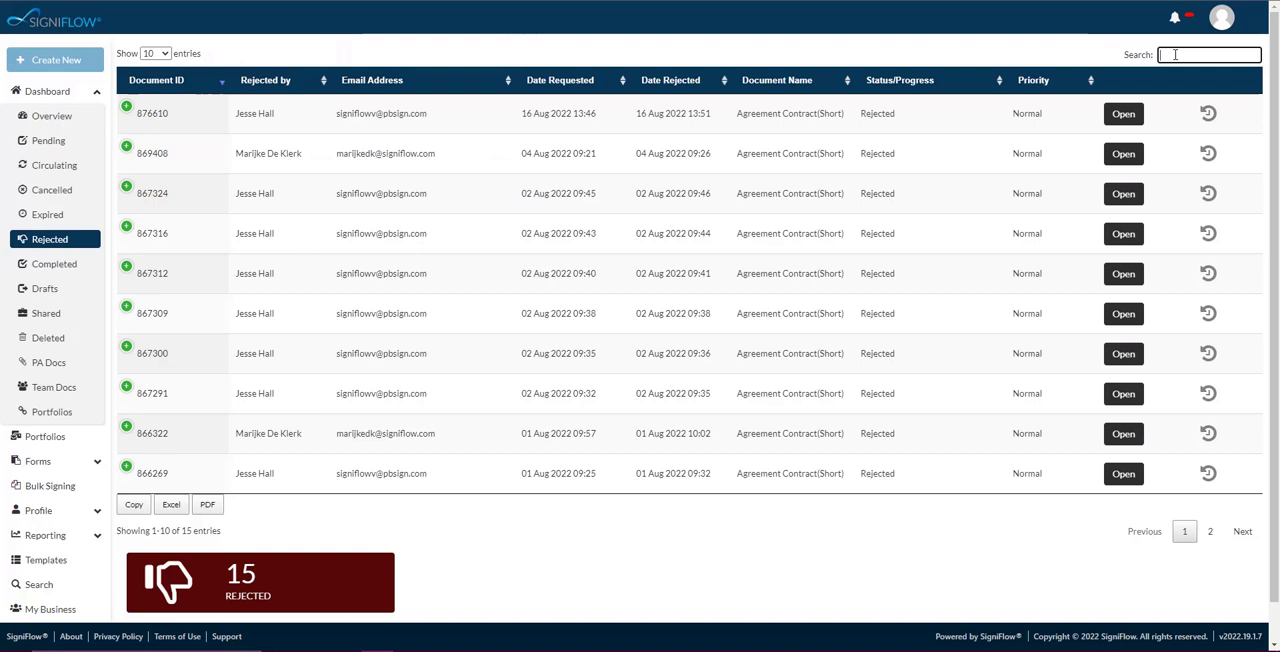
{"action": "type", "text": "86"}
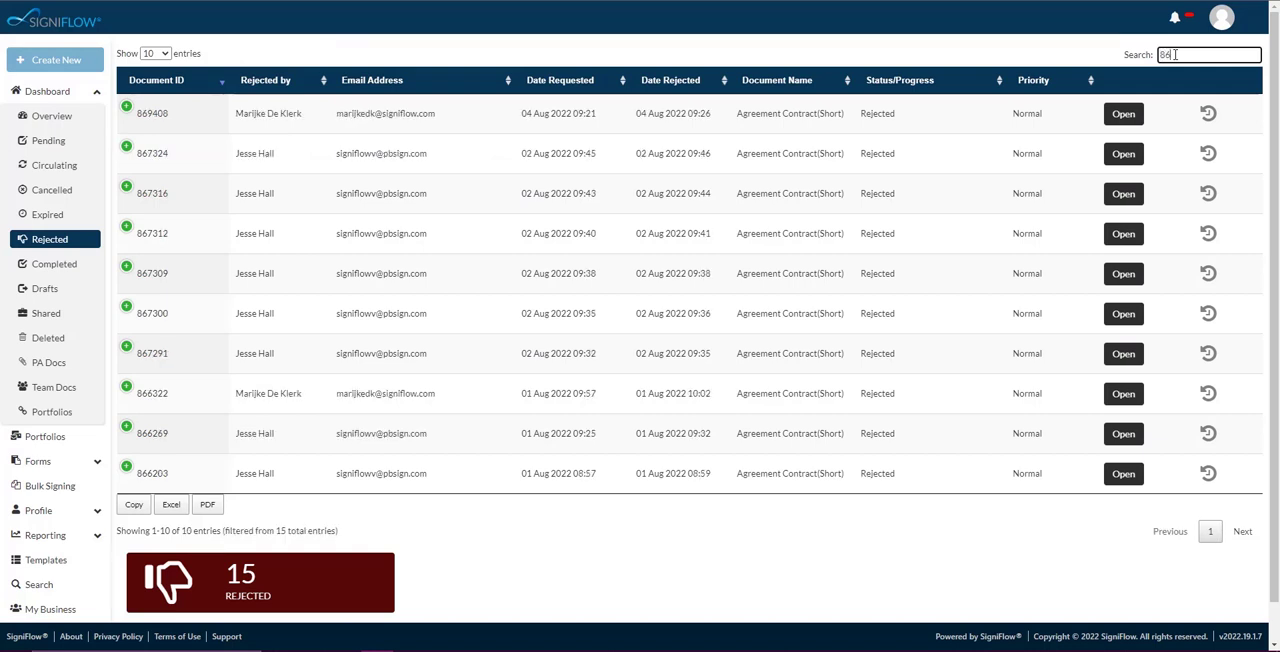
{"action": "type", "text": "6"}
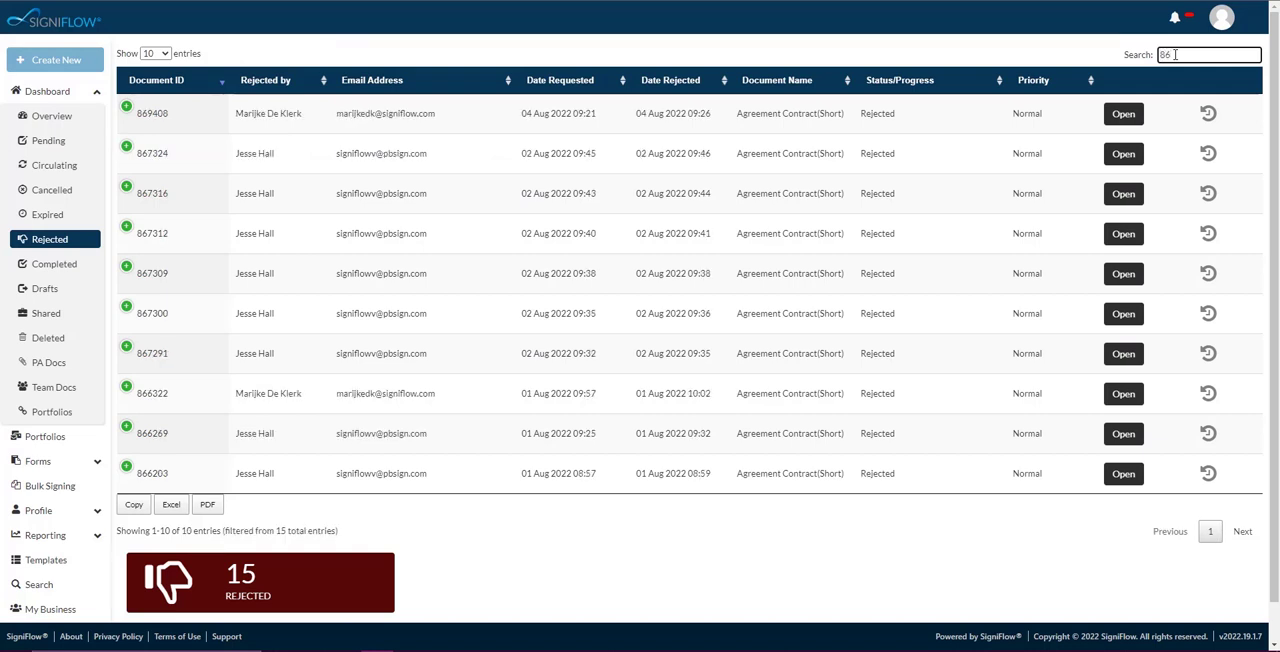
{"action": "type", "text": "4"}
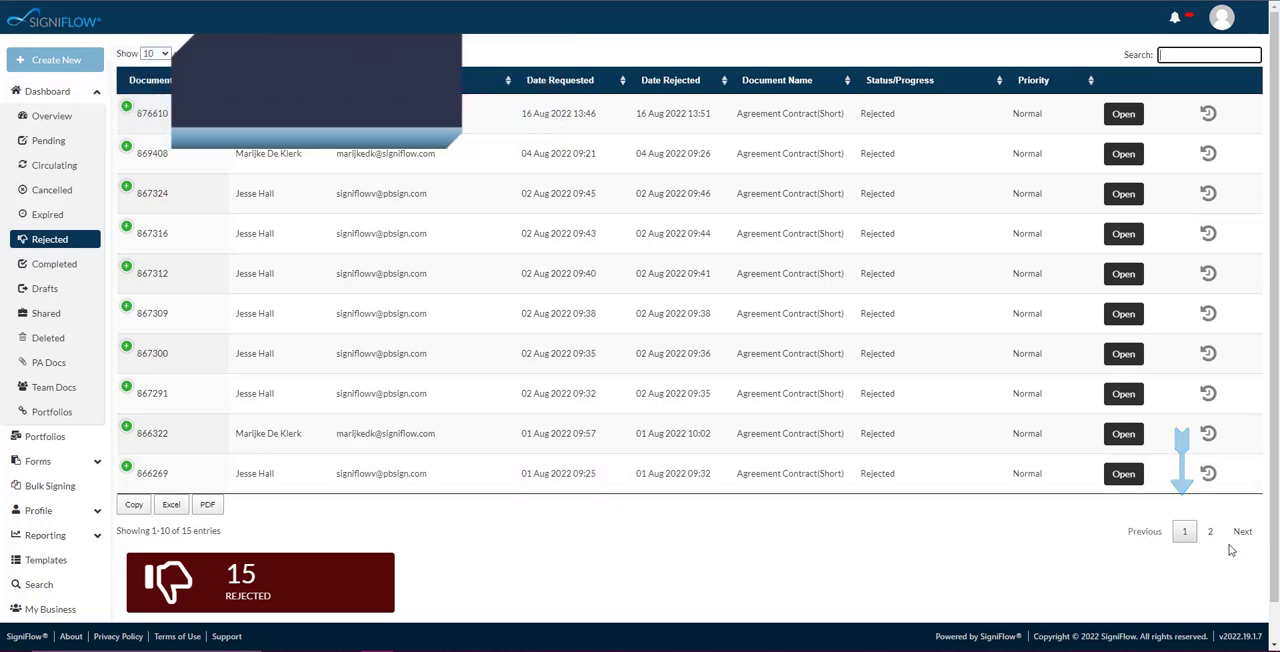
{"action": "left_click", "coordinate": [1210, 532]}
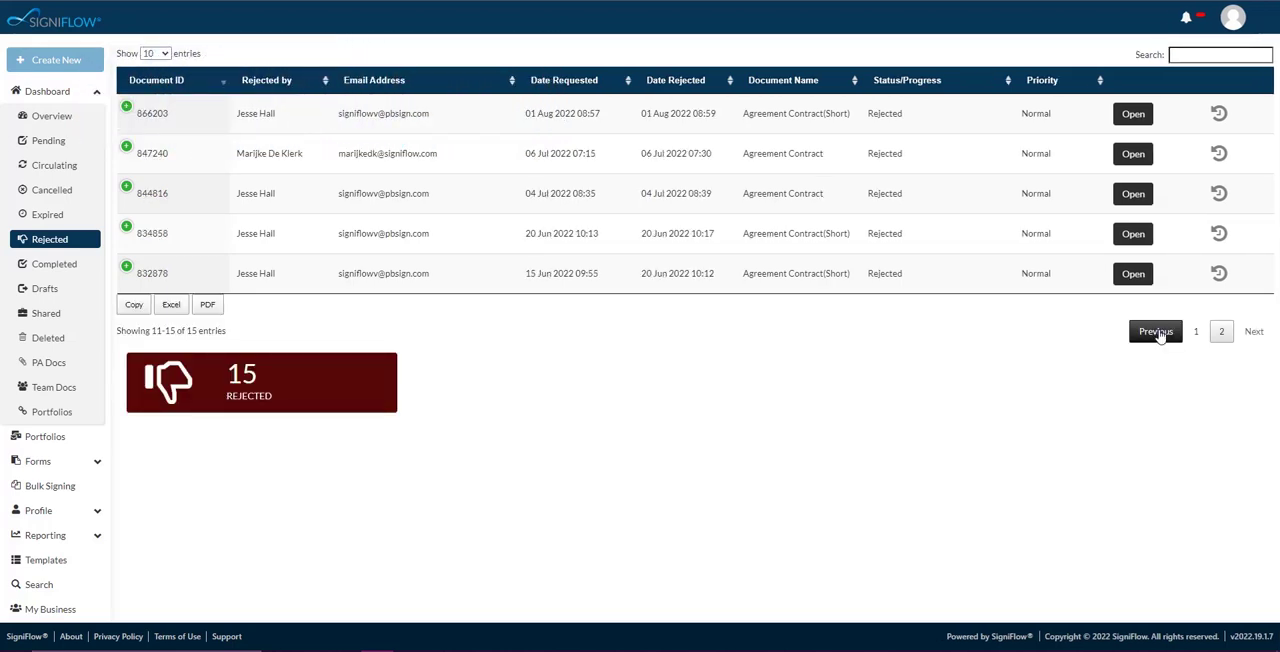
{"action": "left_click", "coordinate": [1156, 330]}
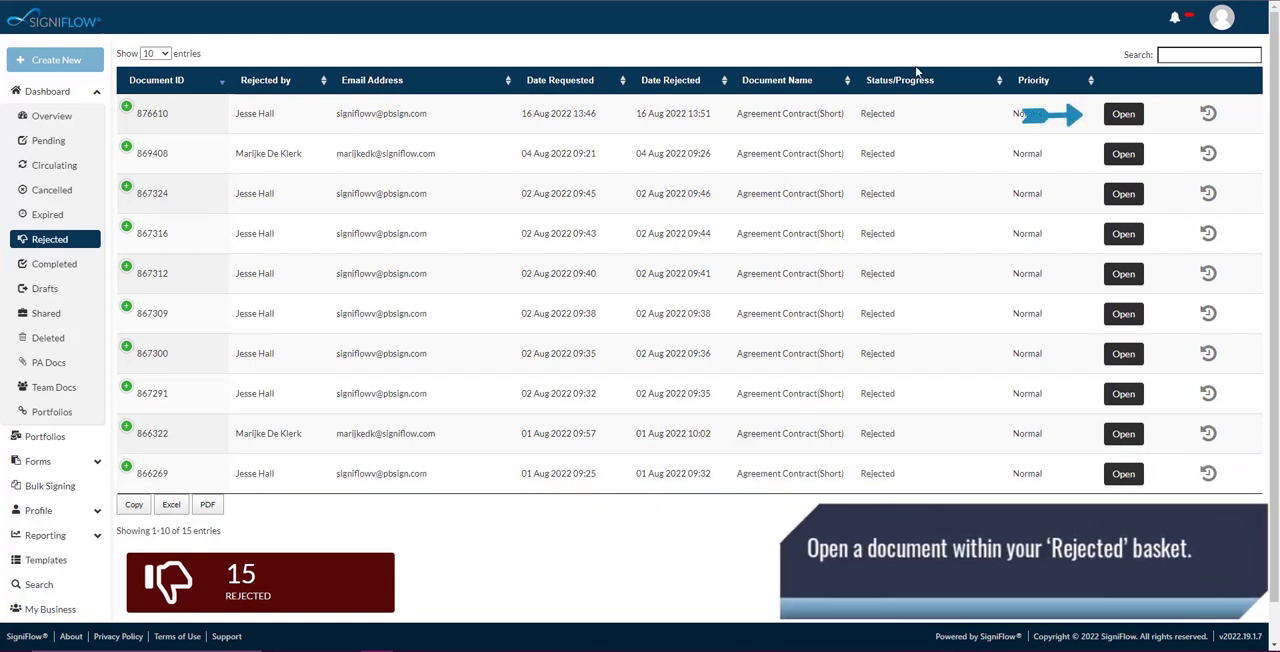
Step: View rejected document 876610, Agreement Contract(Short), with the sender's custom message dismissed
{"action": "left_click", "coordinate": [1124, 112]}
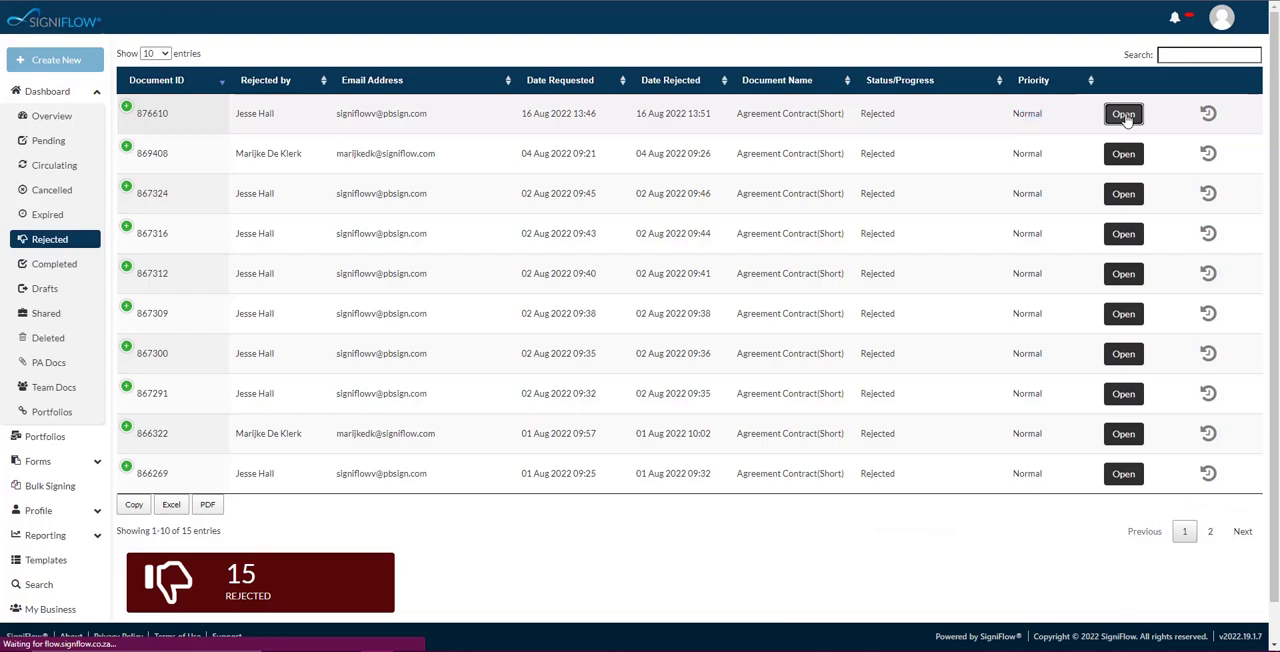
{"action": "left_click", "coordinate": [1124, 112]}
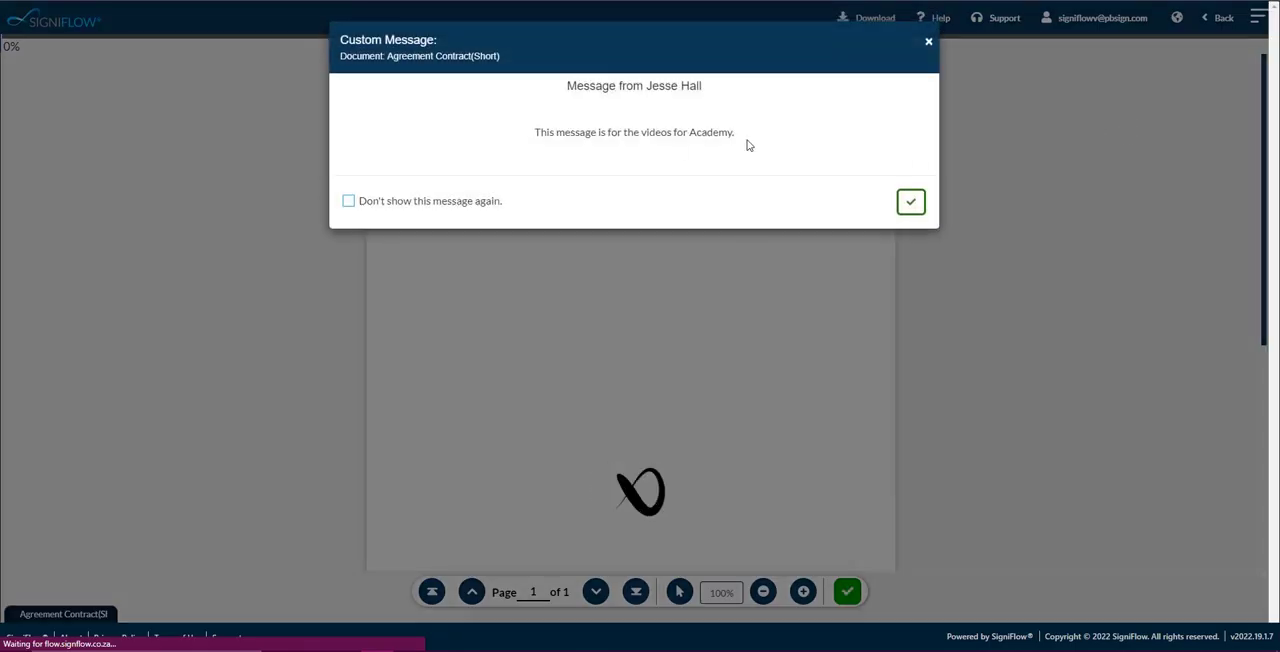
{"action": "left_click", "coordinate": [910, 200]}
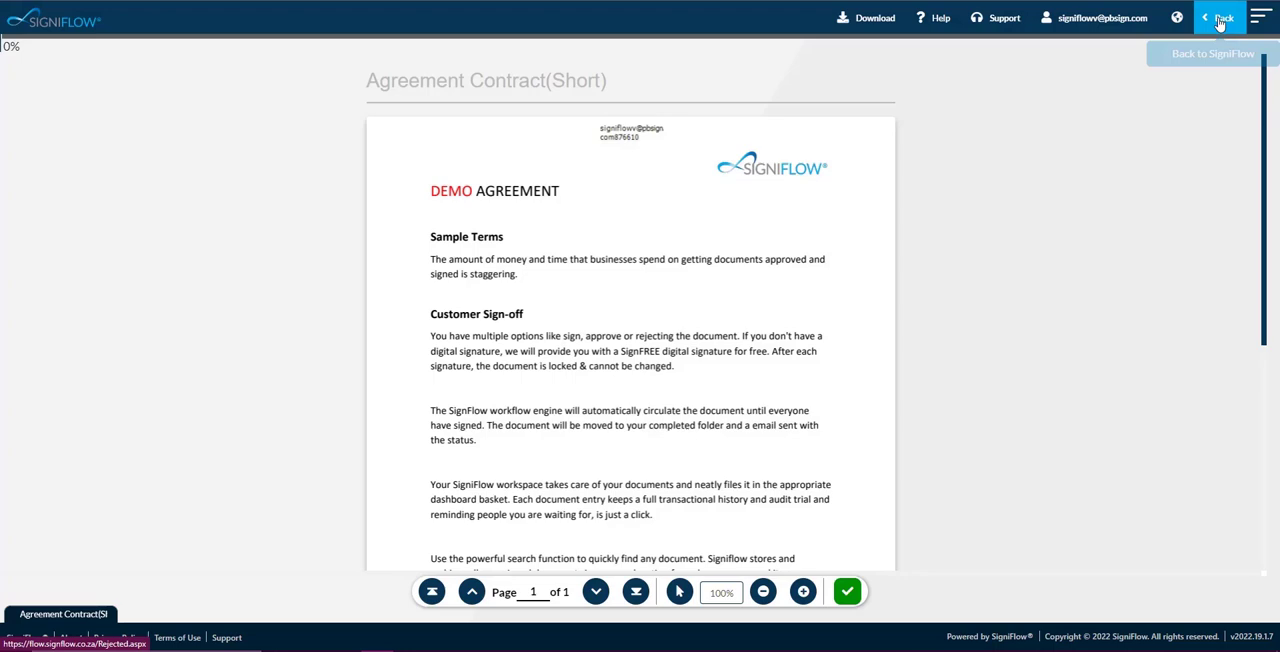
{"action": "mouse_move", "coordinate": [788, 352]}
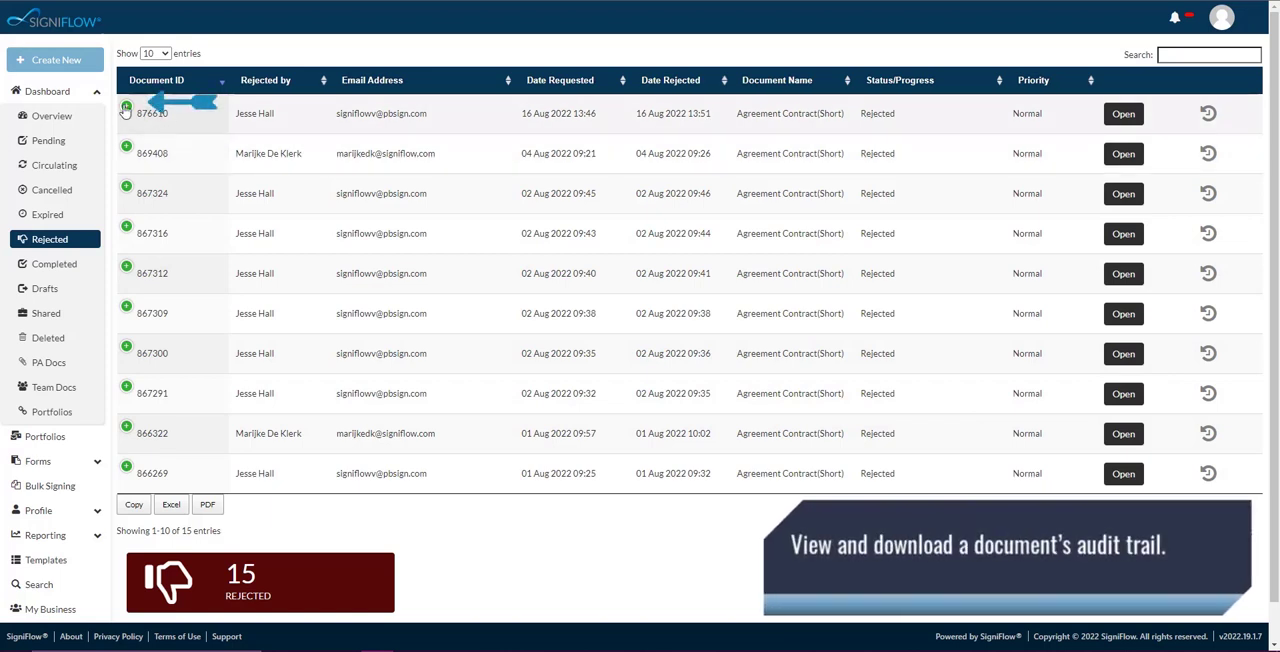
{"action": "left_click", "coordinate": [126, 108]}
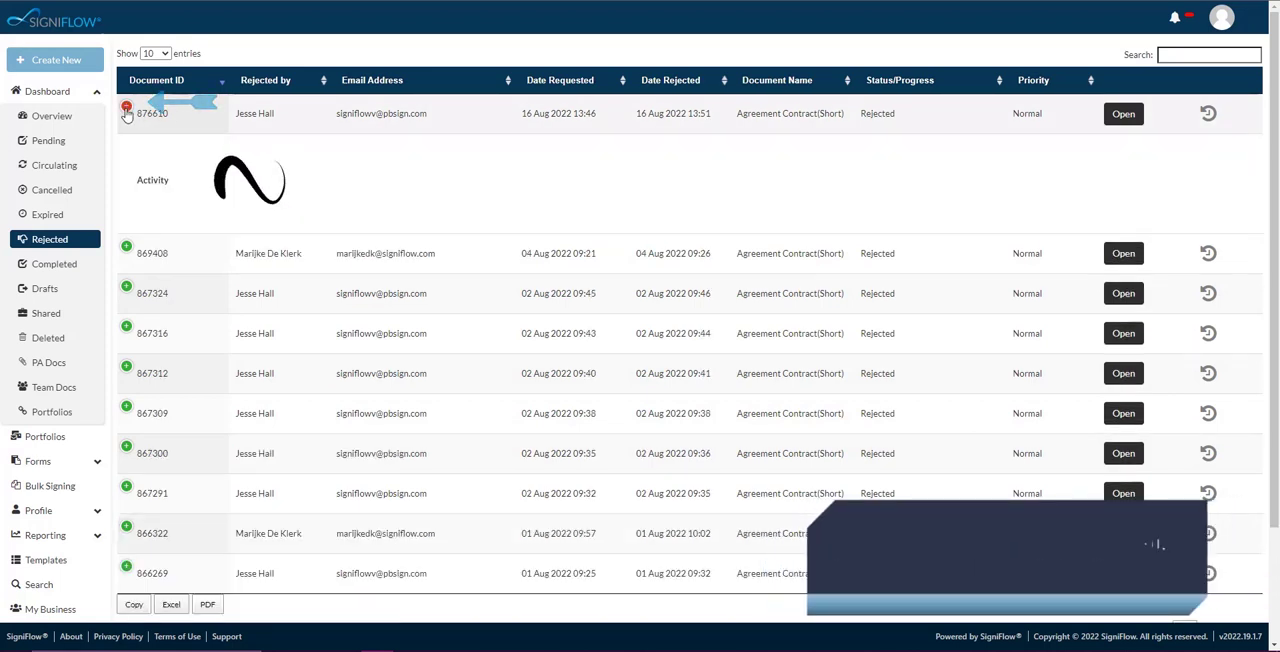
{"action": "left_click", "coordinate": [126, 108]}
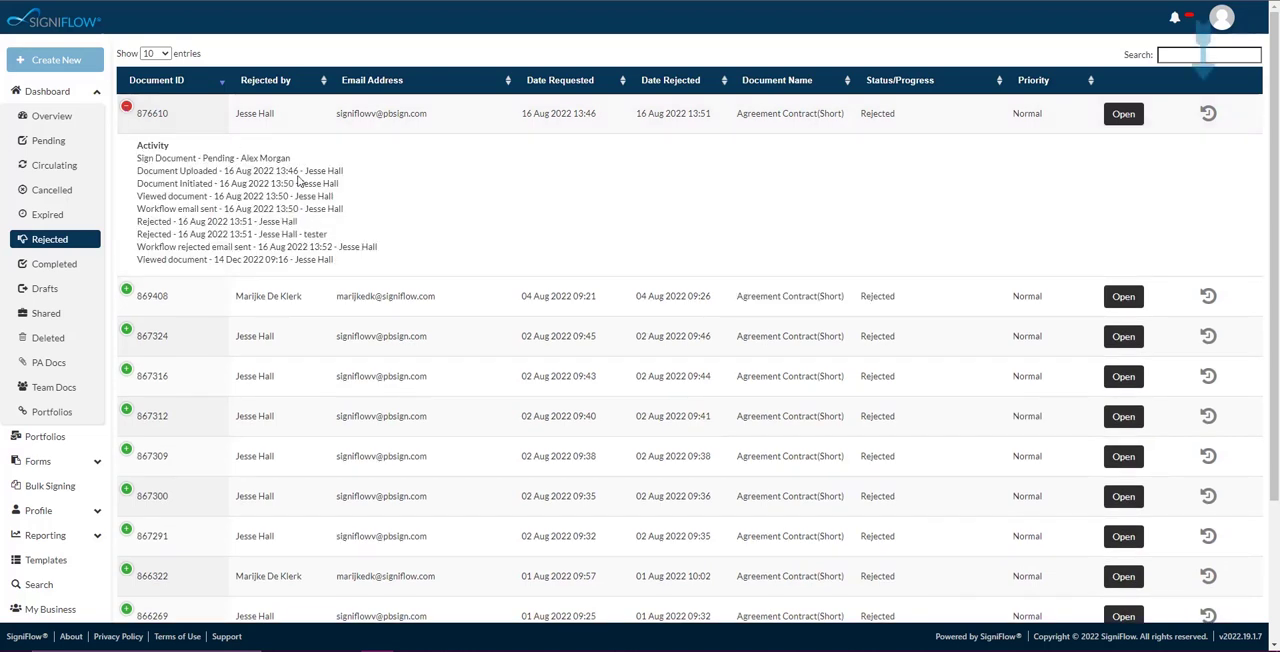
{"action": "left_click", "coordinate": [128, 108]}
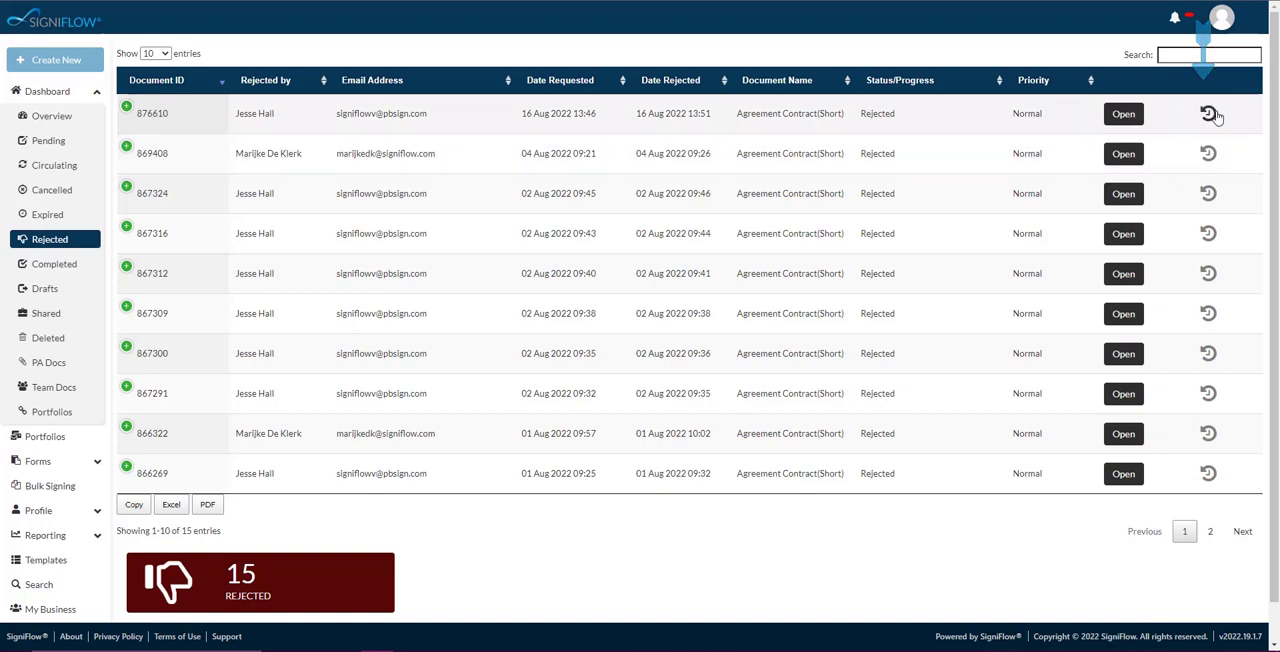
Step: Bring up the audit trail for document 876610 and save its audit PDF
{"action": "left_click", "coordinate": [1208, 112]}
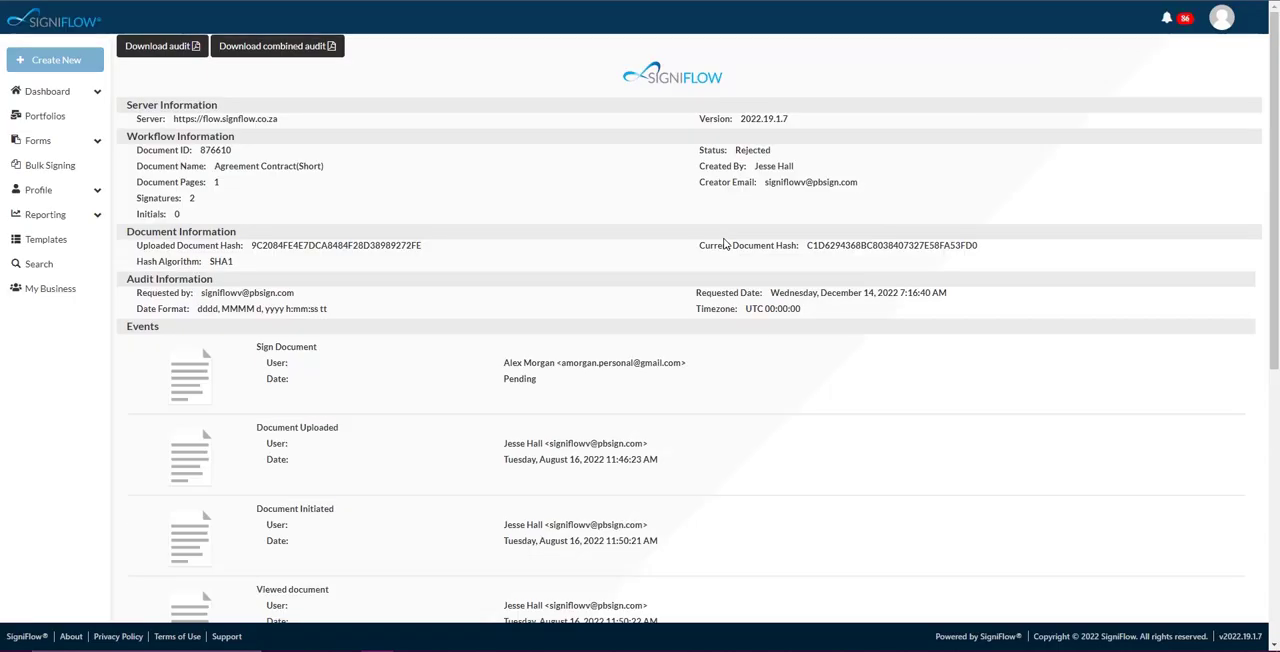
{"action": "mouse_move", "coordinate": [352, 396]}
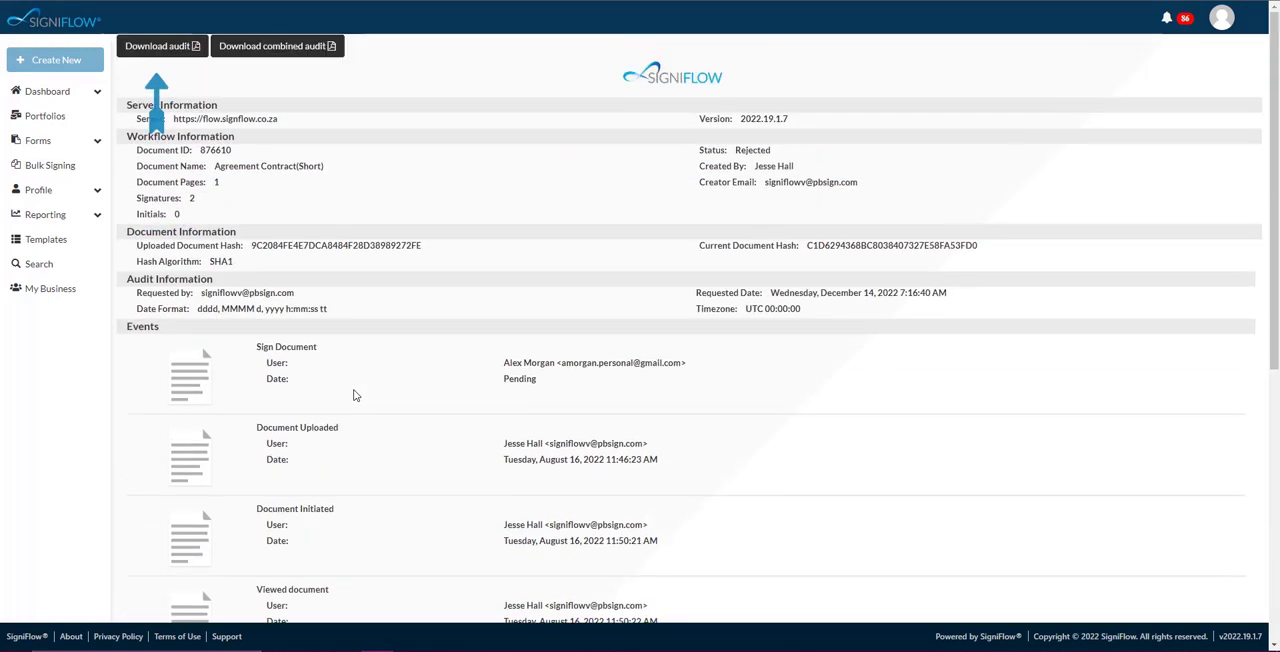
{"action": "mouse_move", "coordinate": [160, 46]}
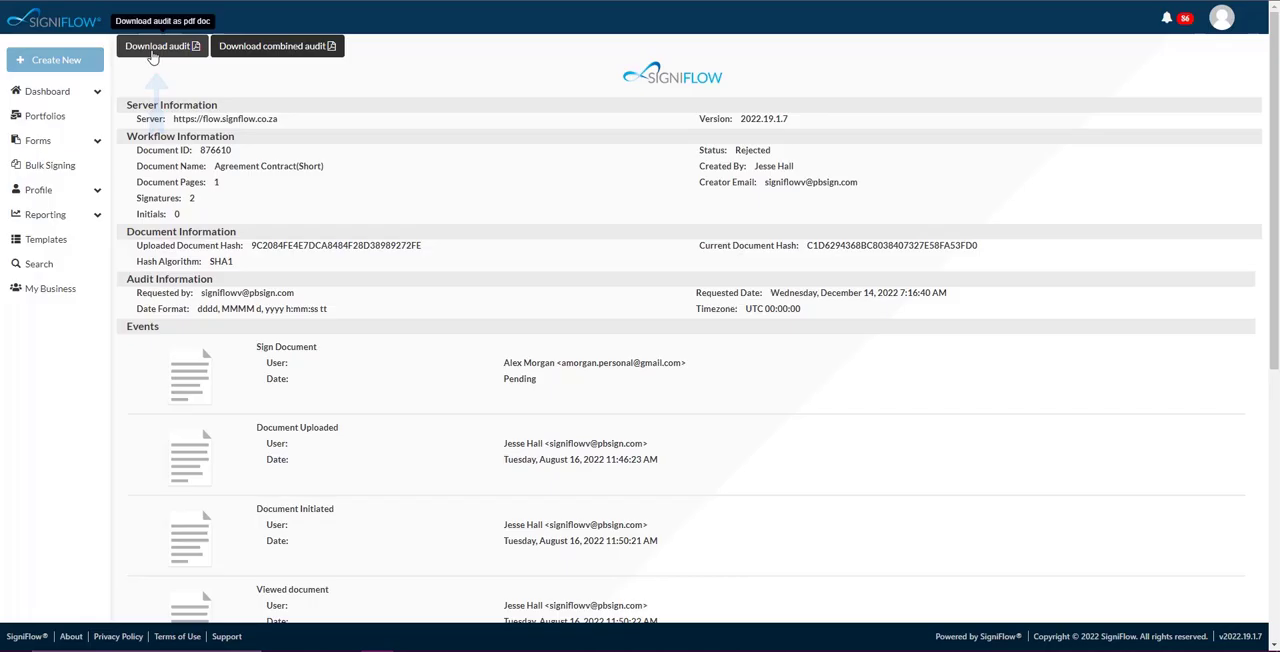
{"action": "left_click", "coordinate": [158, 44]}
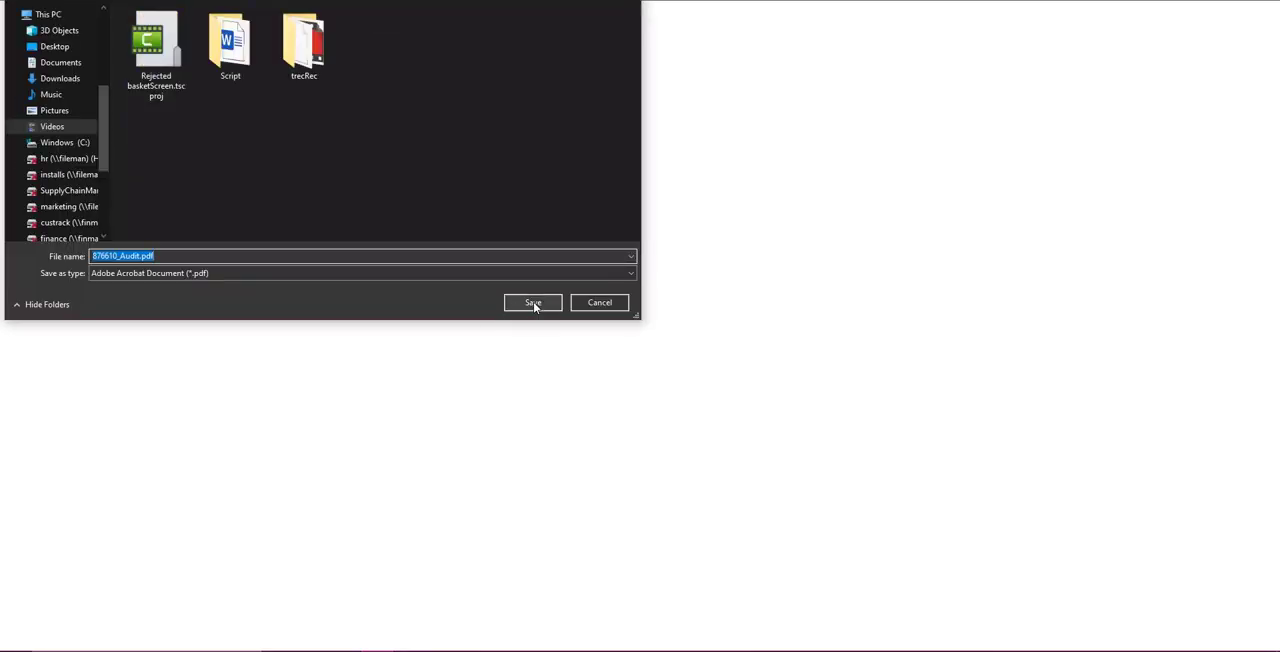
{"action": "left_click", "coordinate": [532, 304]}
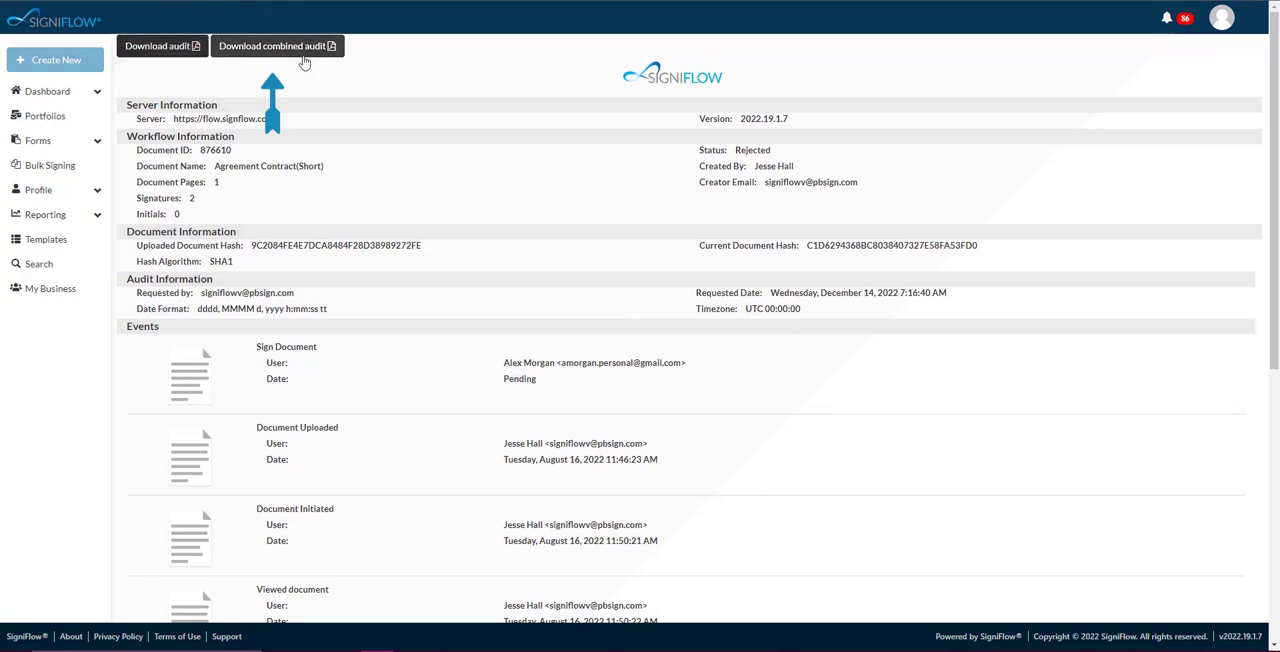
Step: Save the combined document-and-audit PDF for 876610
{"action": "left_click", "coordinate": [272, 44]}
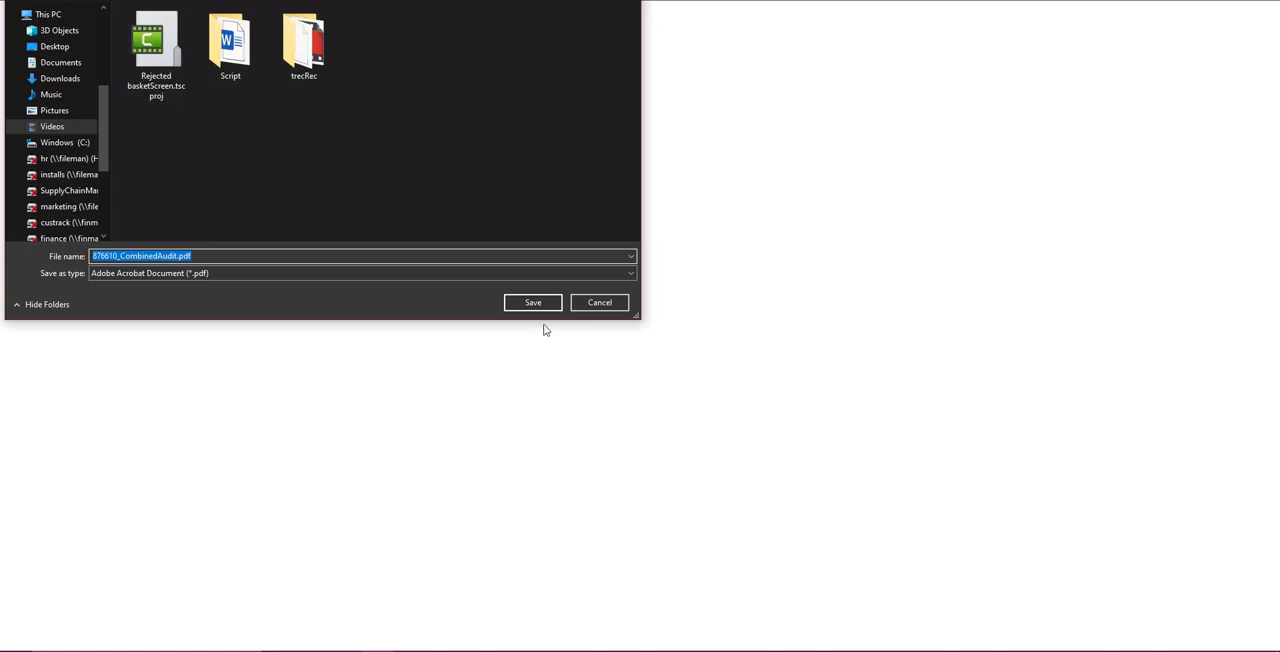
{"action": "left_click", "coordinate": [532, 302]}
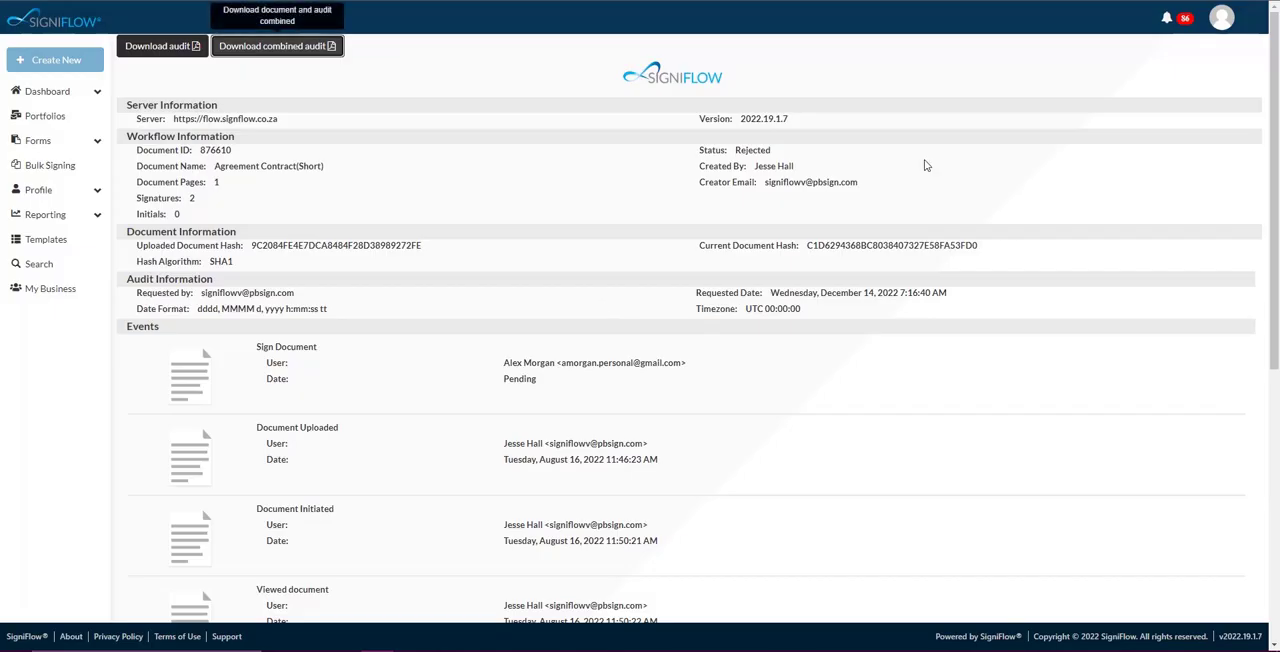
{"action": "mouse_move", "coordinate": [350, 70]}
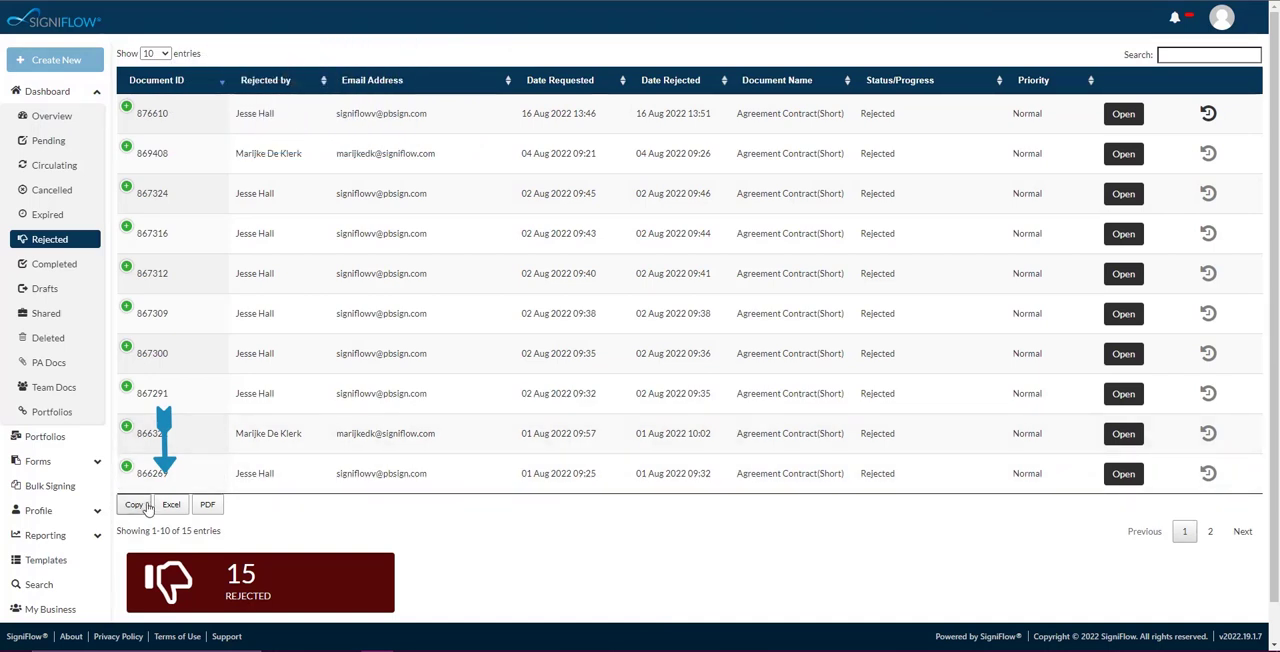
Step: Copy the Rejected table, then save its Excel workbook and PDF exports
{"action": "left_click", "coordinate": [132, 504]}
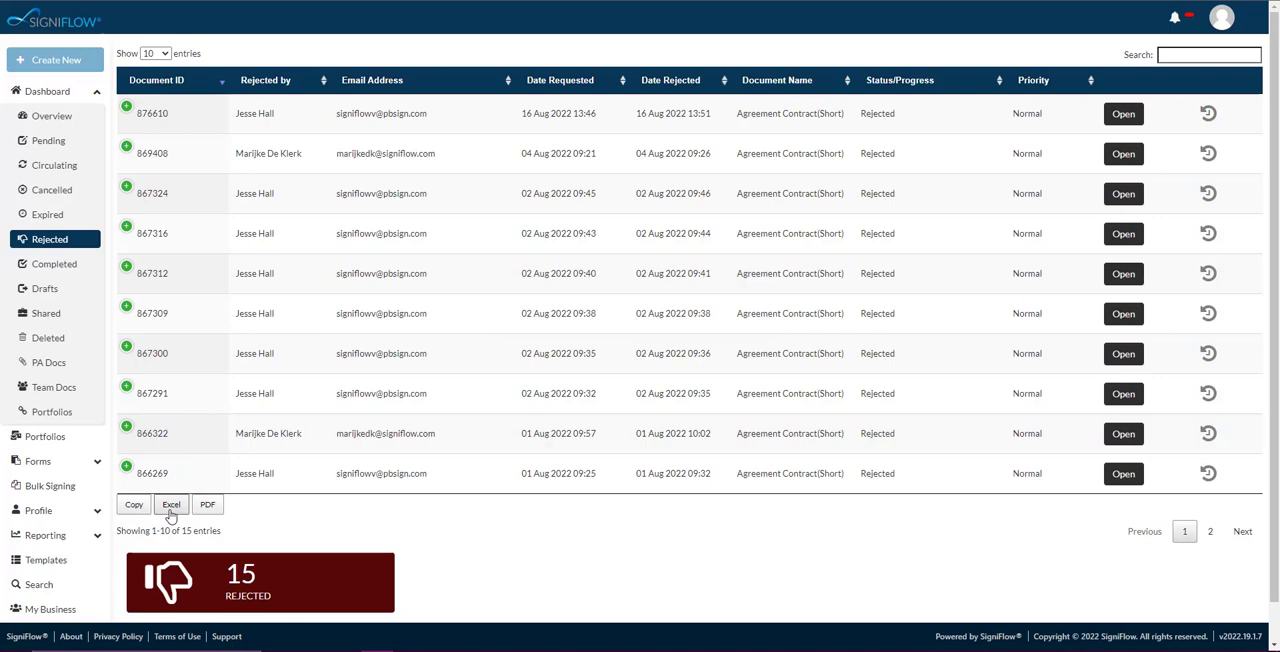
{"action": "left_click", "coordinate": [172, 504]}
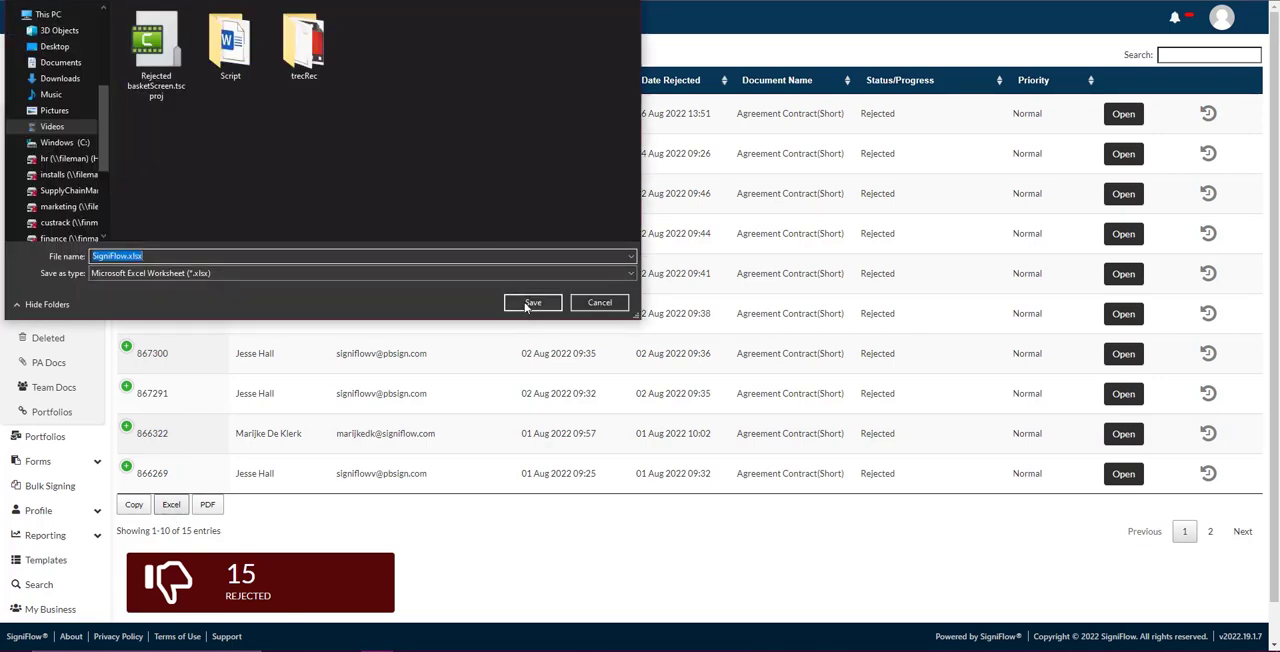
{"action": "left_click", "coordinate": [532, 302]}
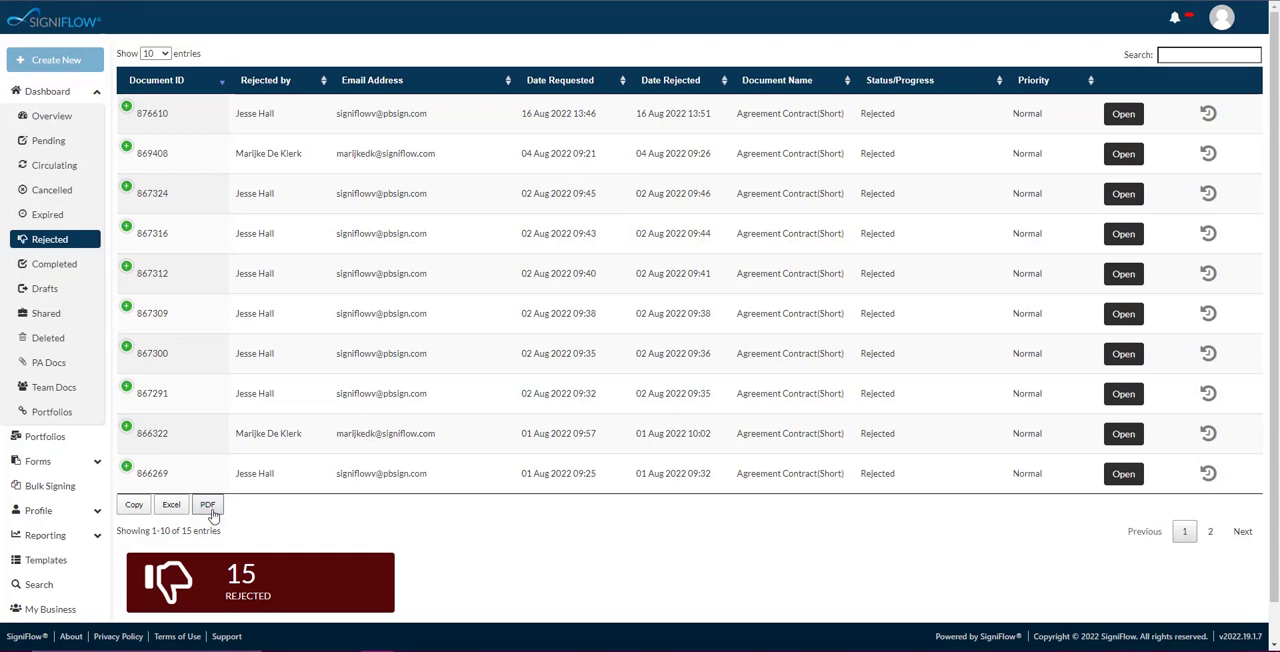
{"action": "left_click", "coordinate": [208, 504]}
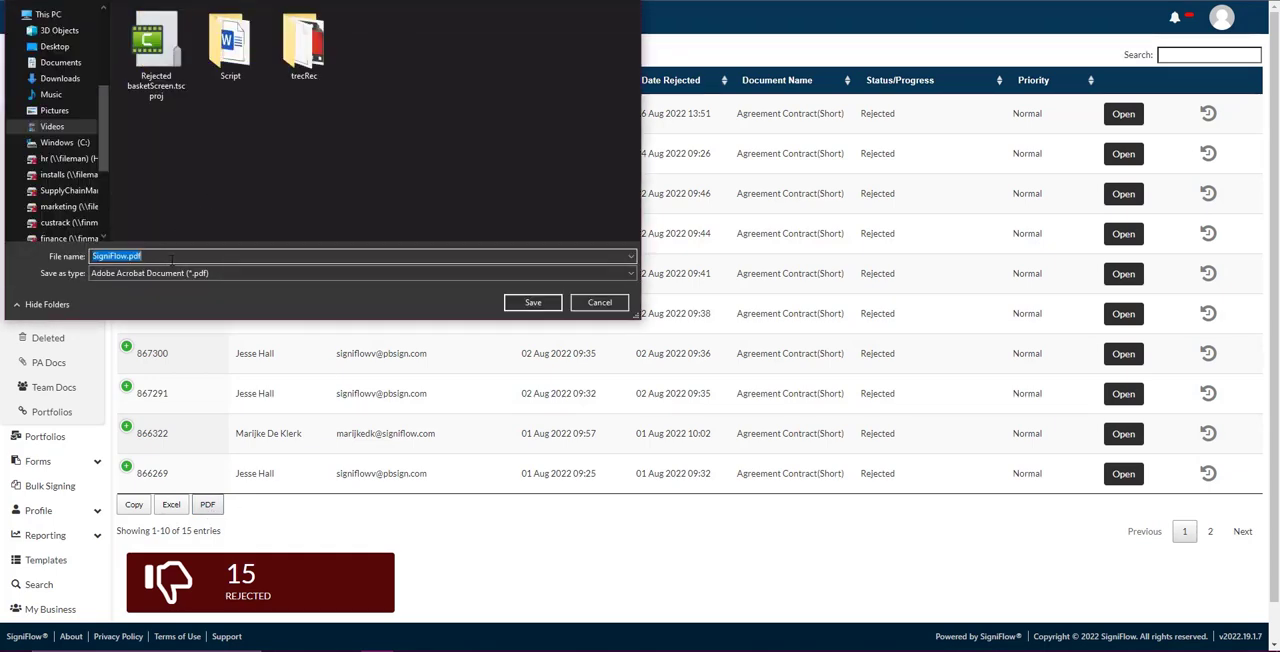
{"action": "left_click", "coordinate": [600, 302]}
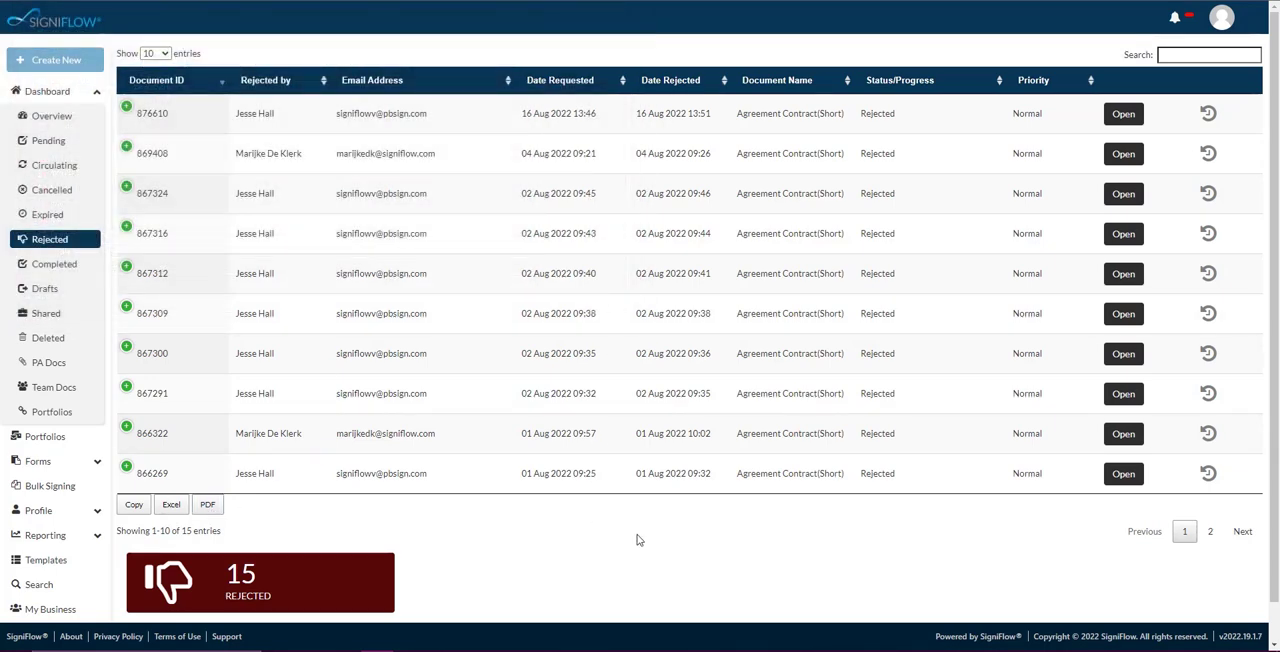
{"action": "mouse_move", "coordinate": [950, 260]}
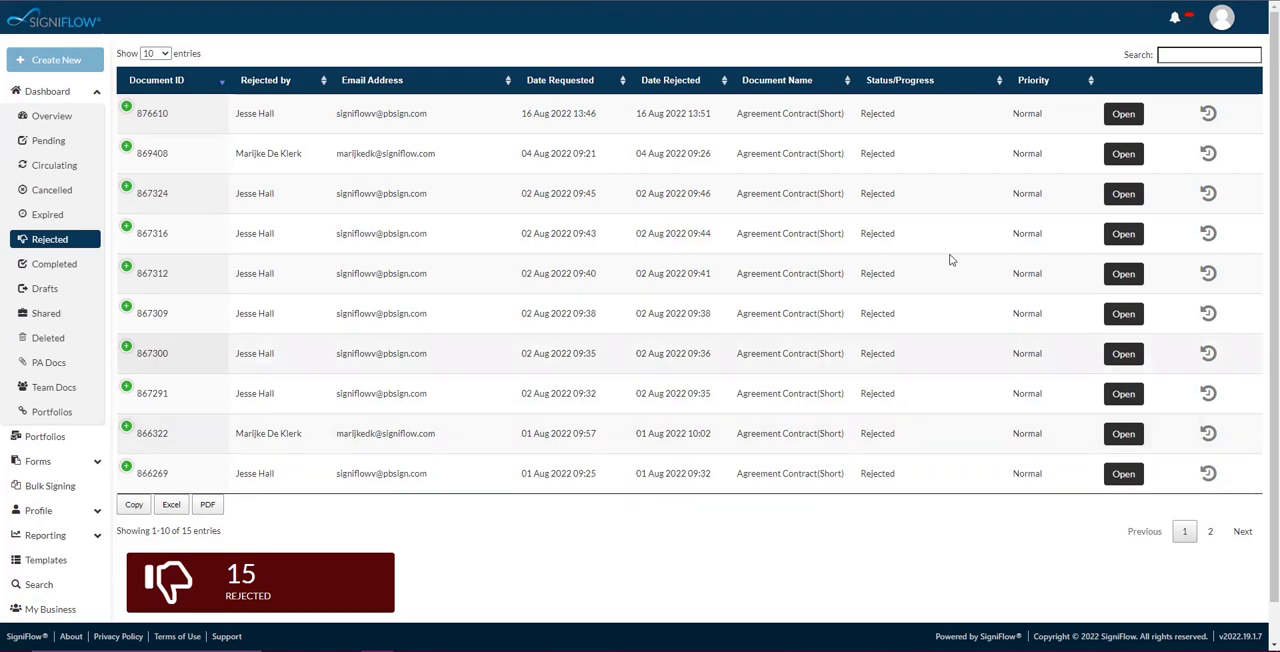